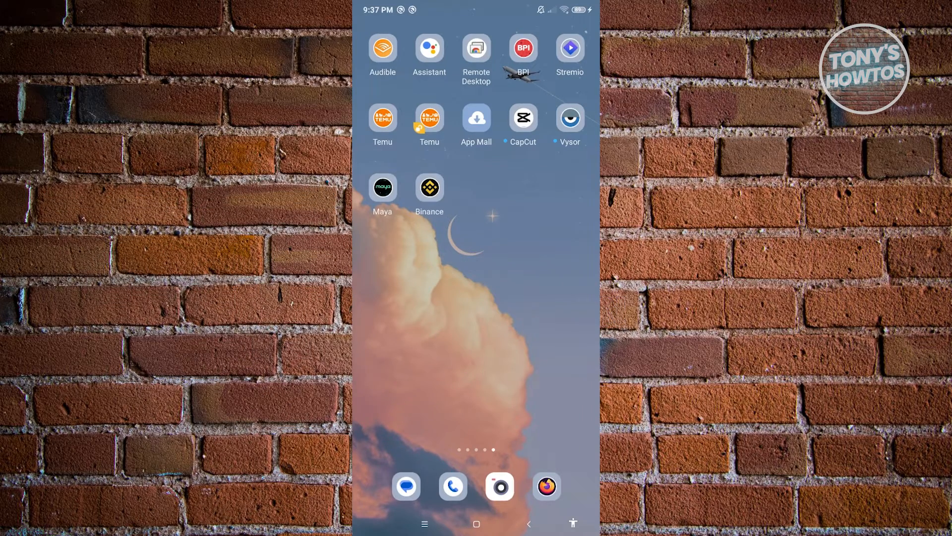
Step: Launch the Binance app from its home screen icon
left_click(428, 186)
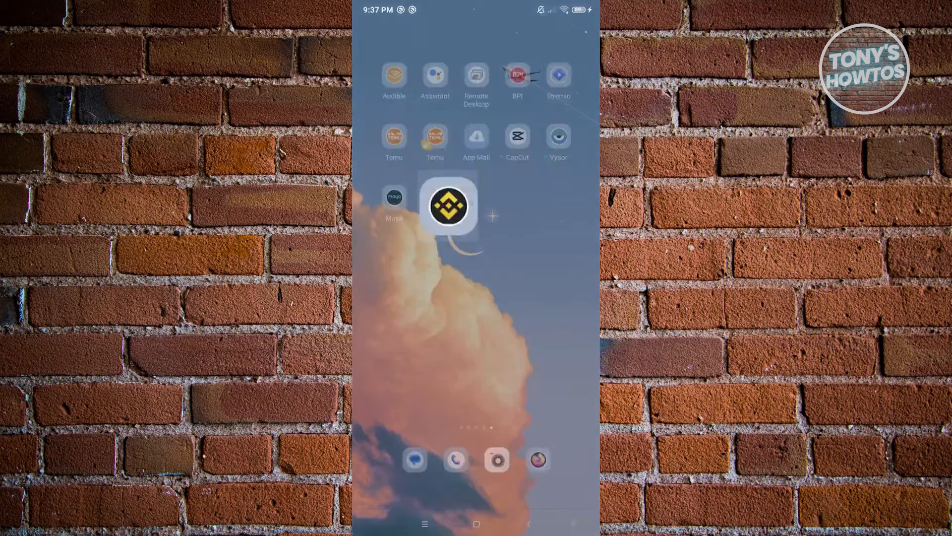
Step: Once Binance loads, go from the Markets screen to the account profile page
left_click(450, 205)
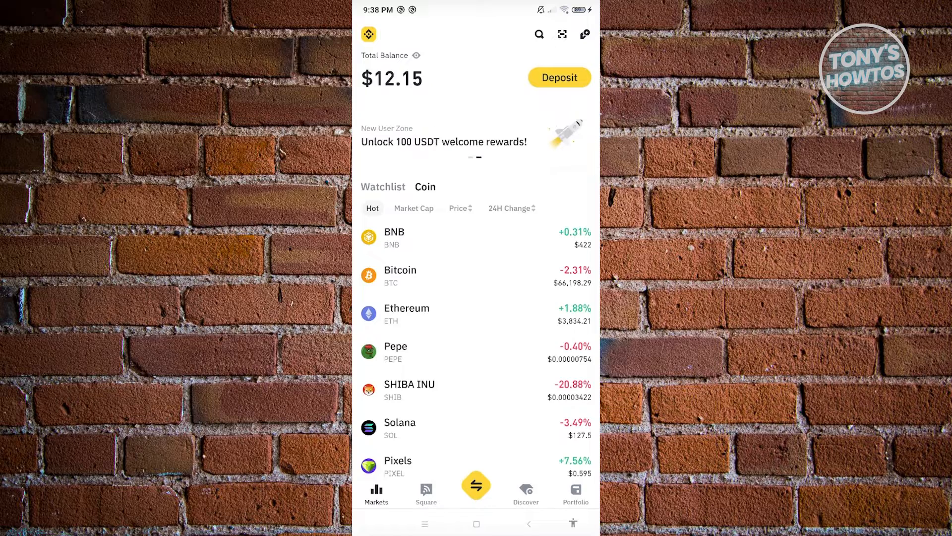
left_click(368, 34)
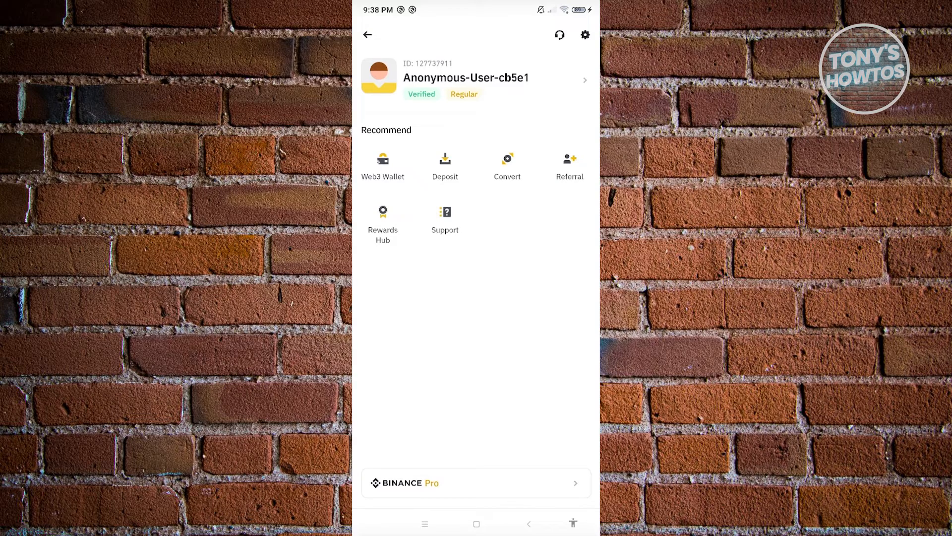
Step: Open the settings page with nickname, avatar and C2C profile options
left_click(476, 79)
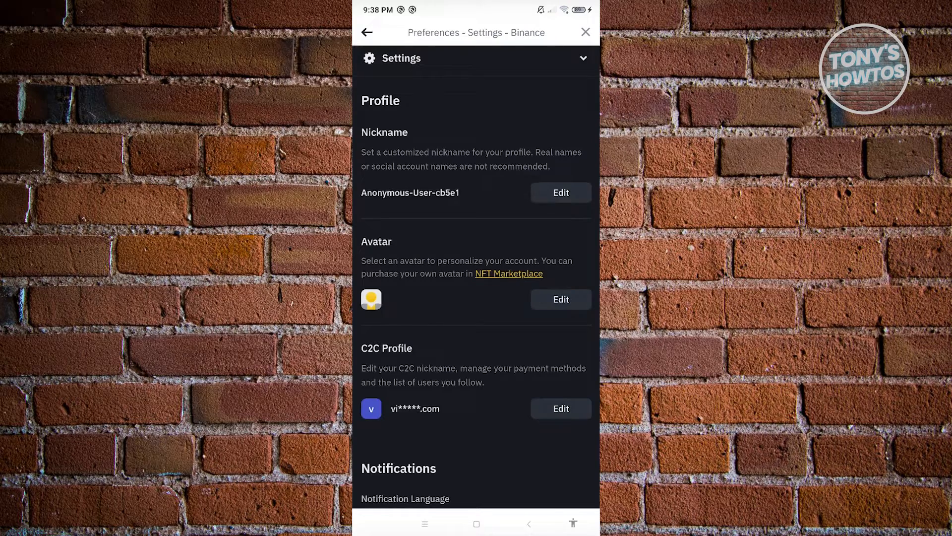
Step: Open the Edit Nickname dialog and focus its text field with the keyboard up
left_click(560, 193)
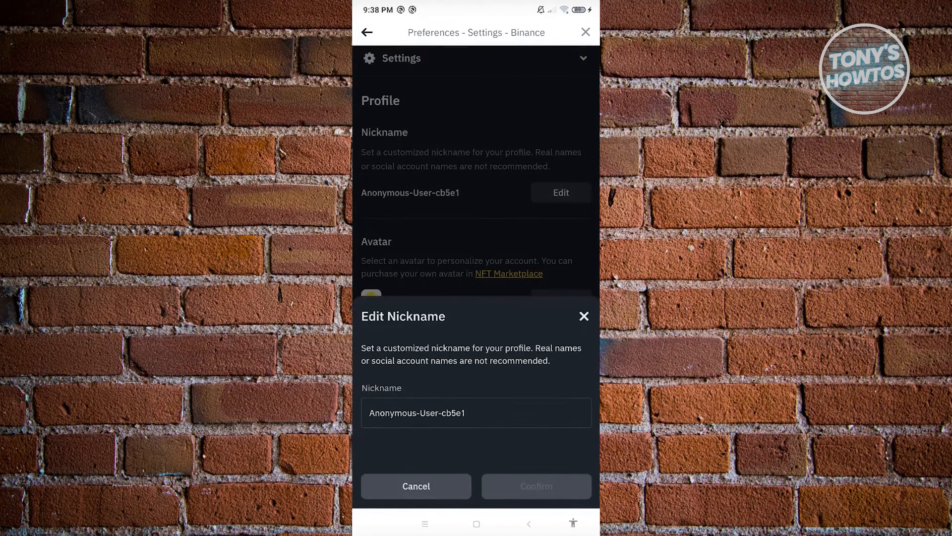
left_click(476, 412)
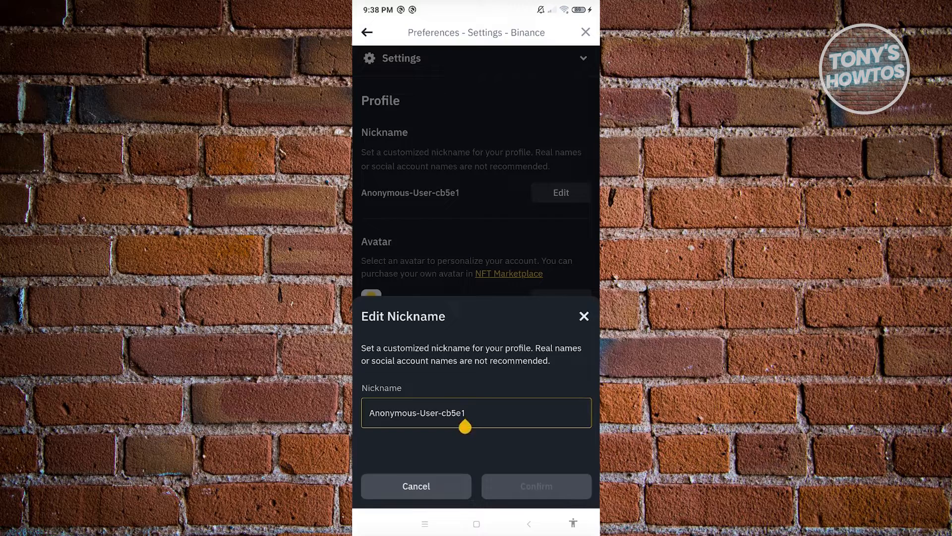
left_click(476, 412)
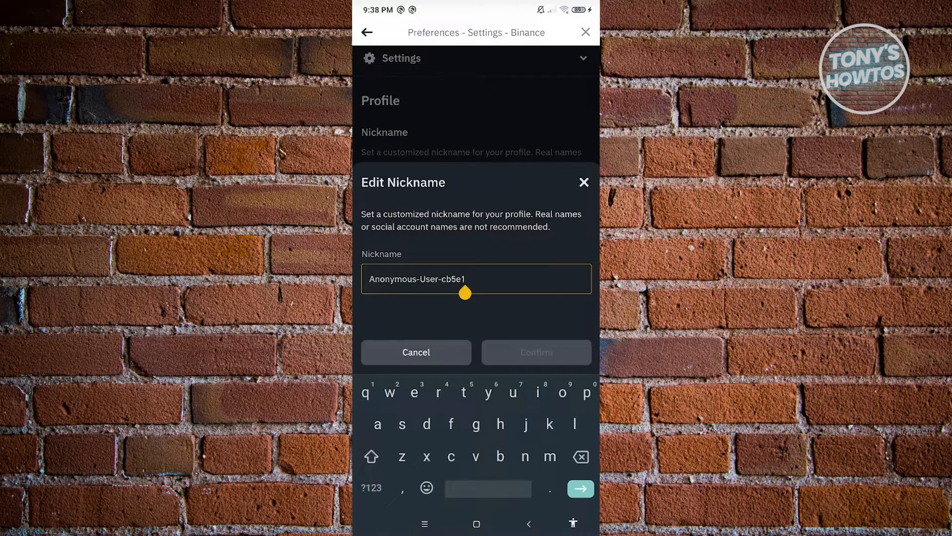